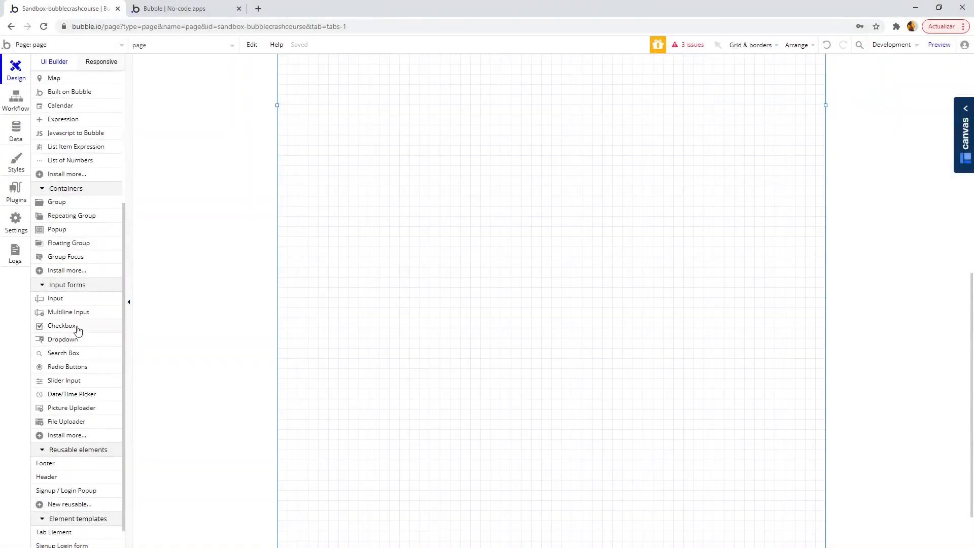
- Place a Checkbox from Input forms onto the page canvas
left_click(60, 326)
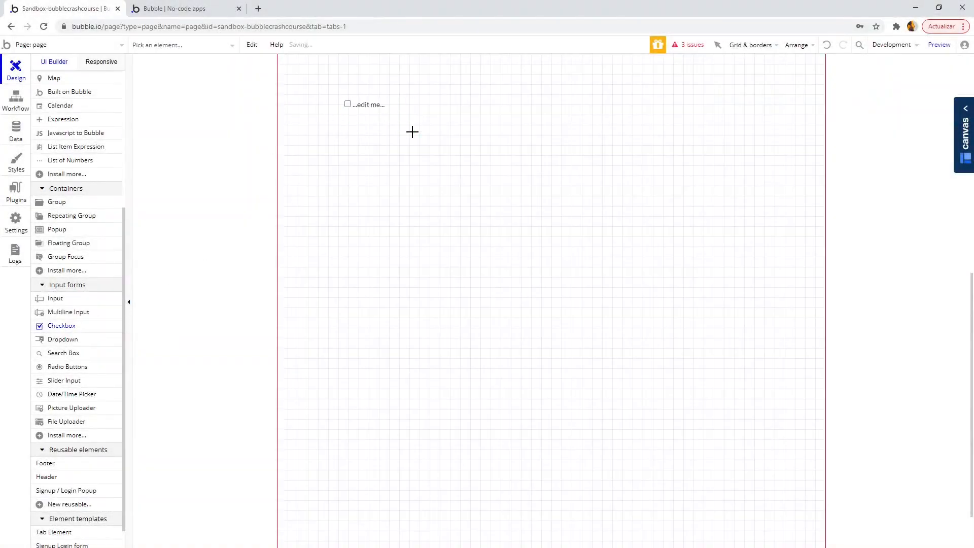
left_click(364, 103)
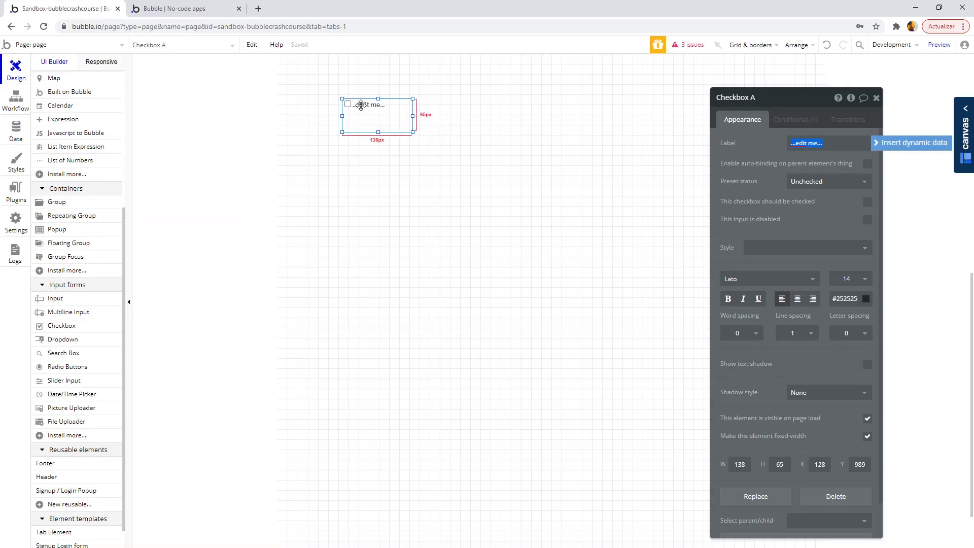
mouse_move(772, 448)
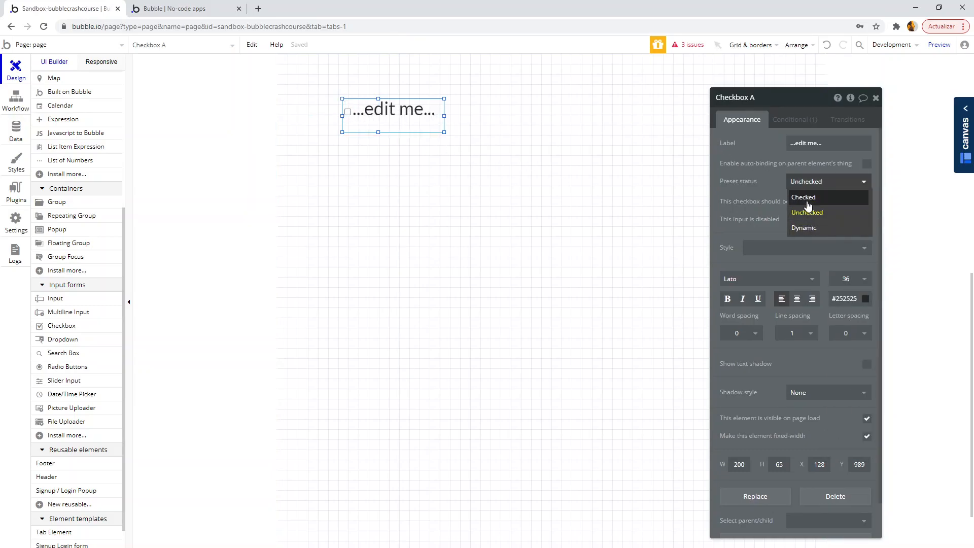
- Make the checkbox preset Checked with font size 36 and a red label
left_click(803, 197)
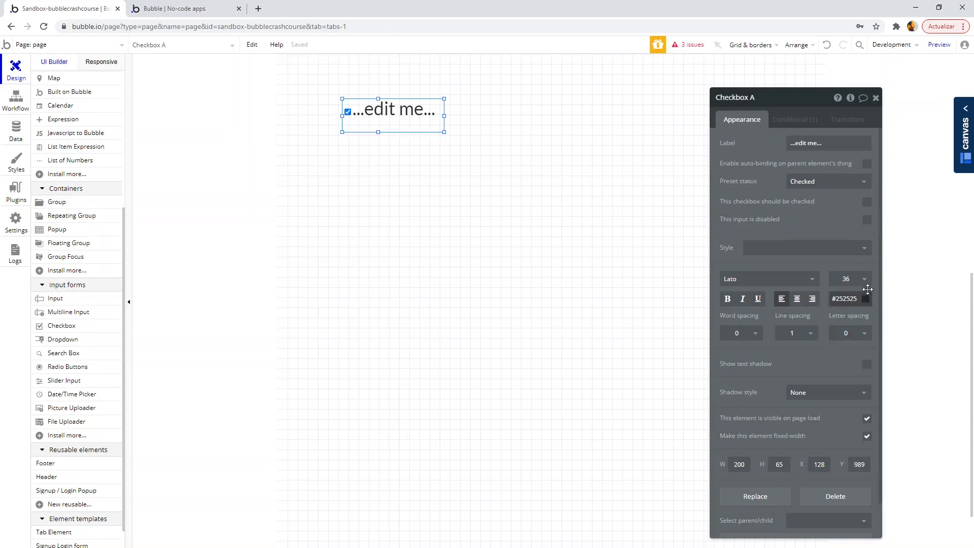
left_click(844, 299)
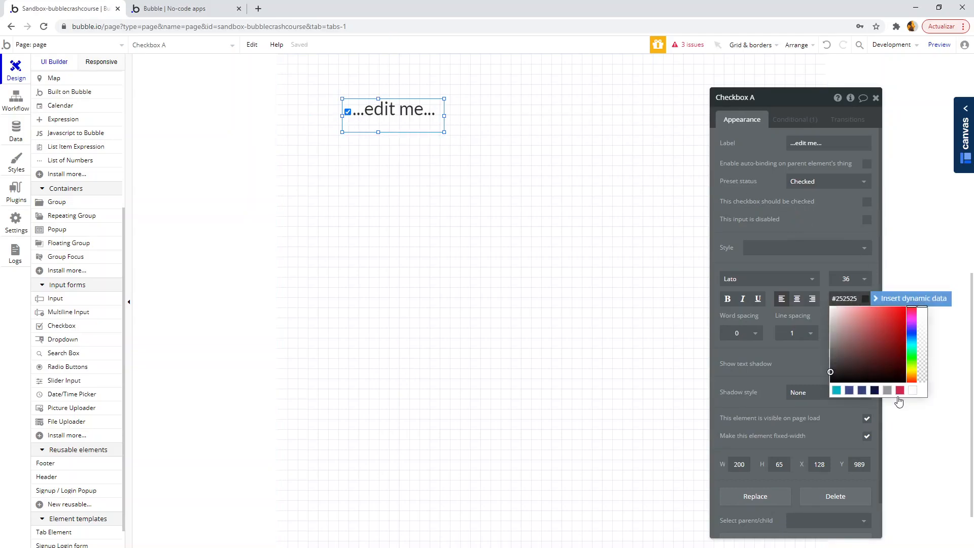
left_click(893, 319)
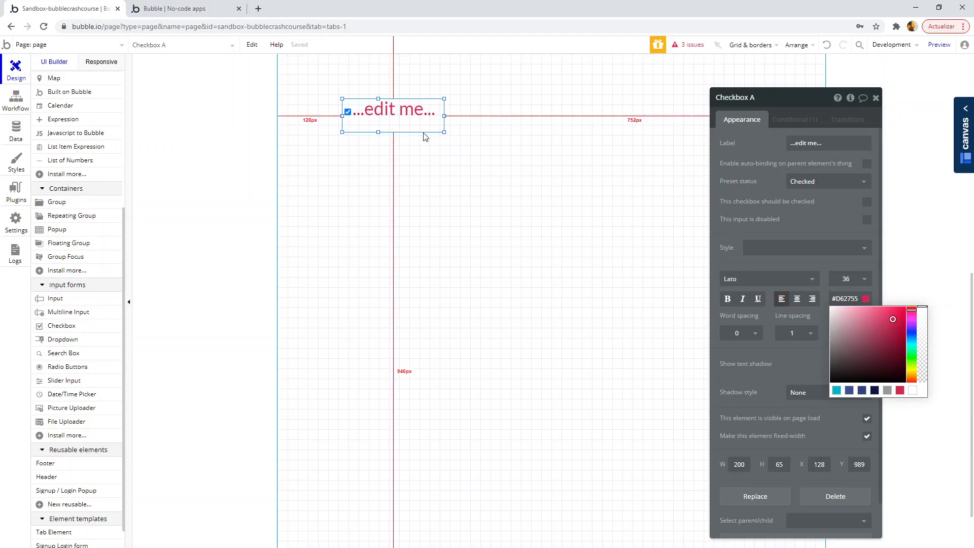
left_click(442, 149)
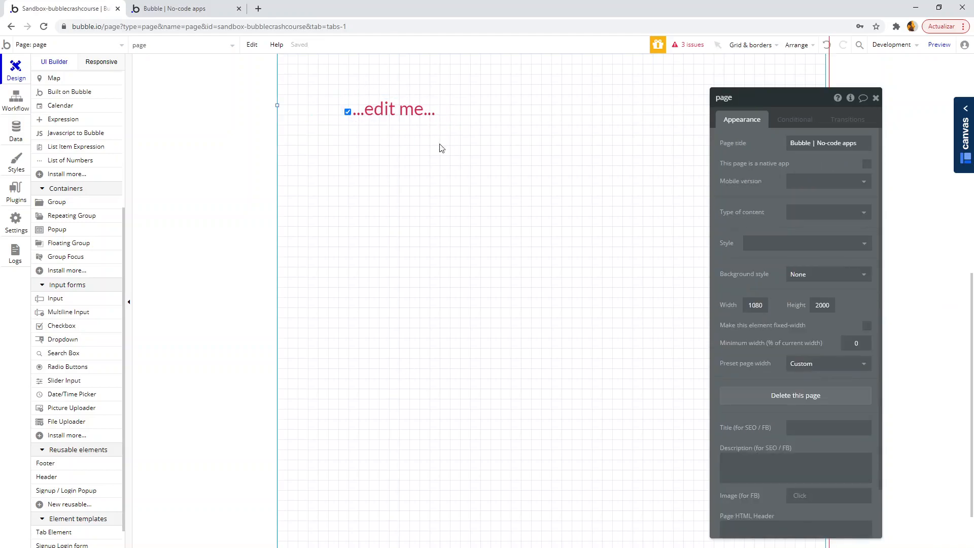
left_click(348, 113)
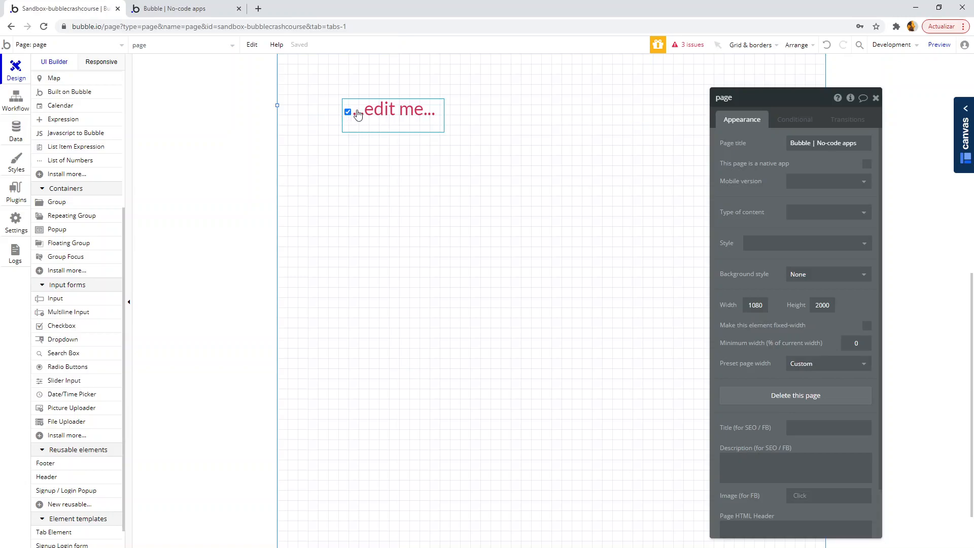
- Reveal the circle icon group in the Elements tree and inspect the empty, filled and dotted variants
left_click(566, 129)
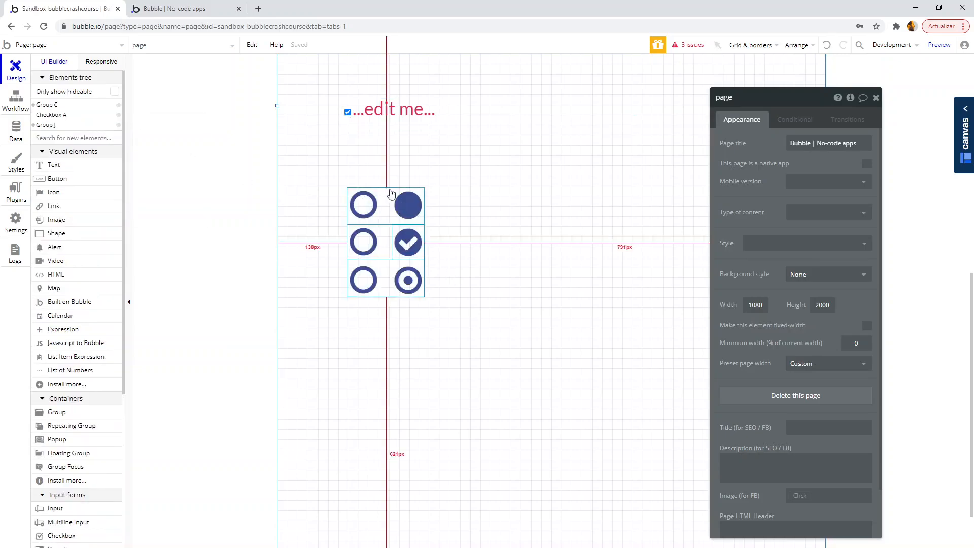
left_click(363, 204)
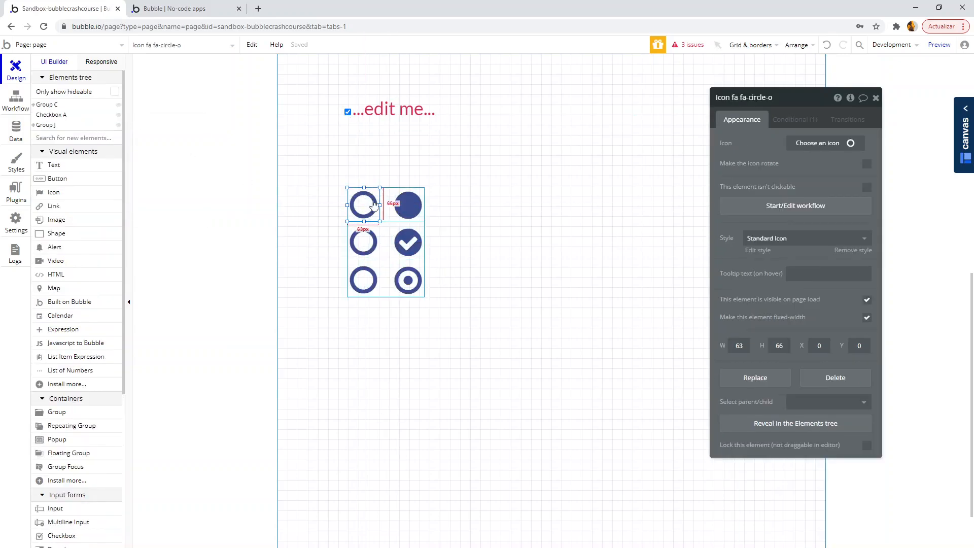
mouse_move(366, 202)
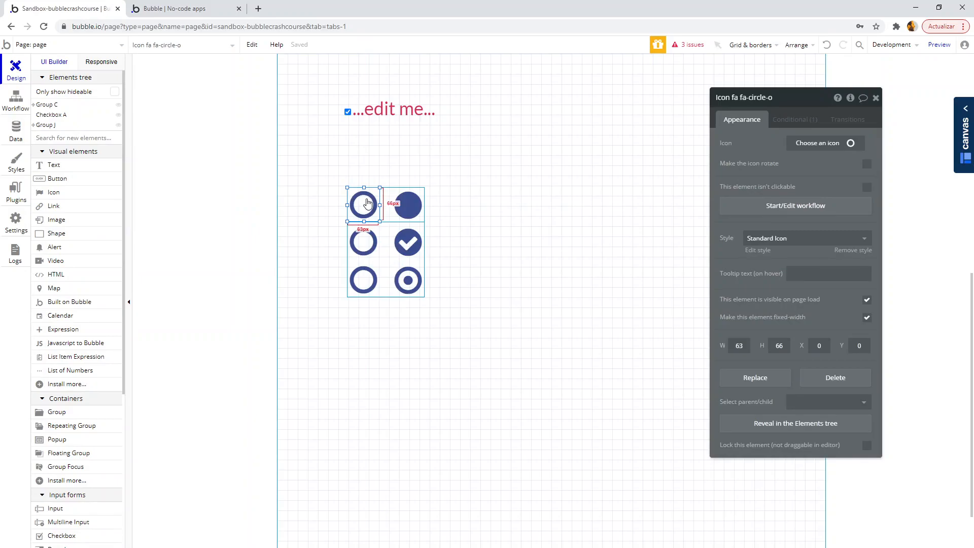
left_click(363, 242)
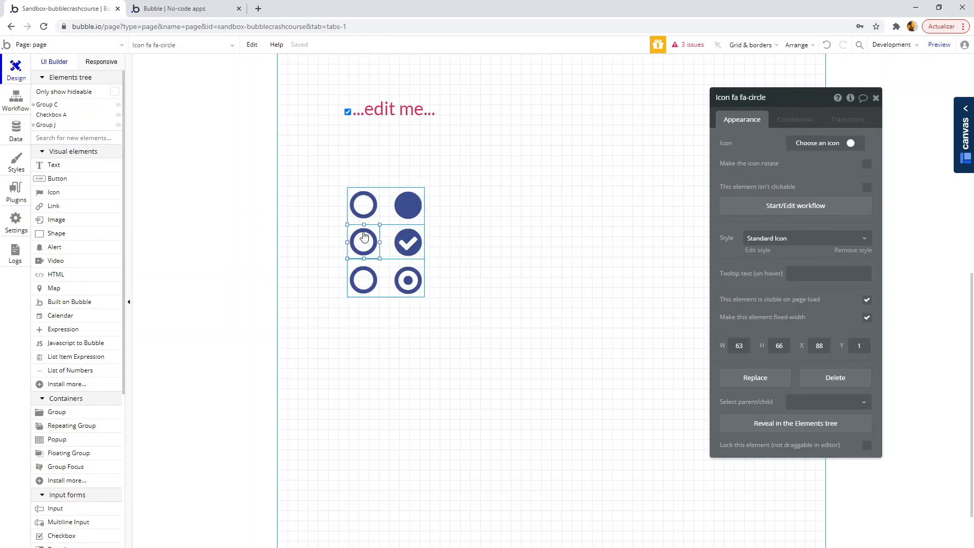
left_click(408, 280)
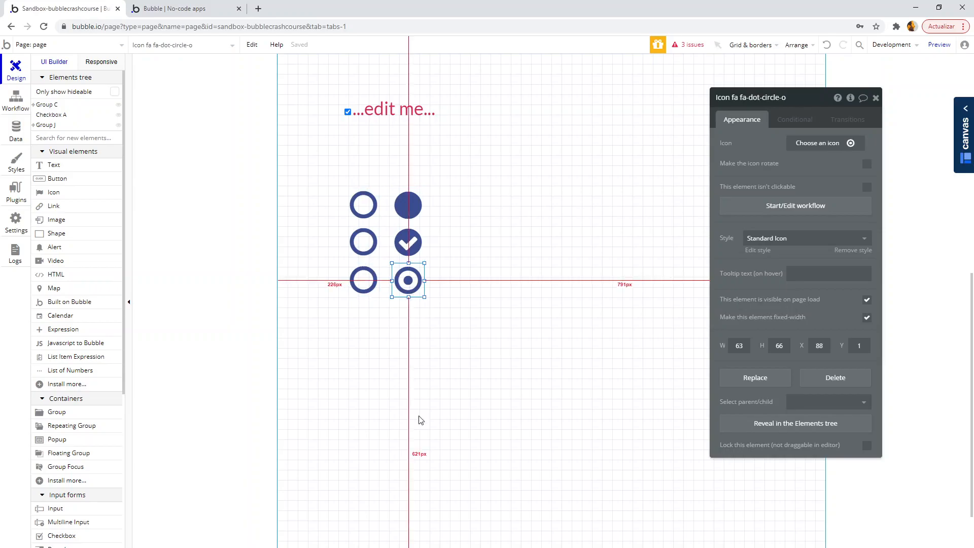
mouse_move(447, 256)
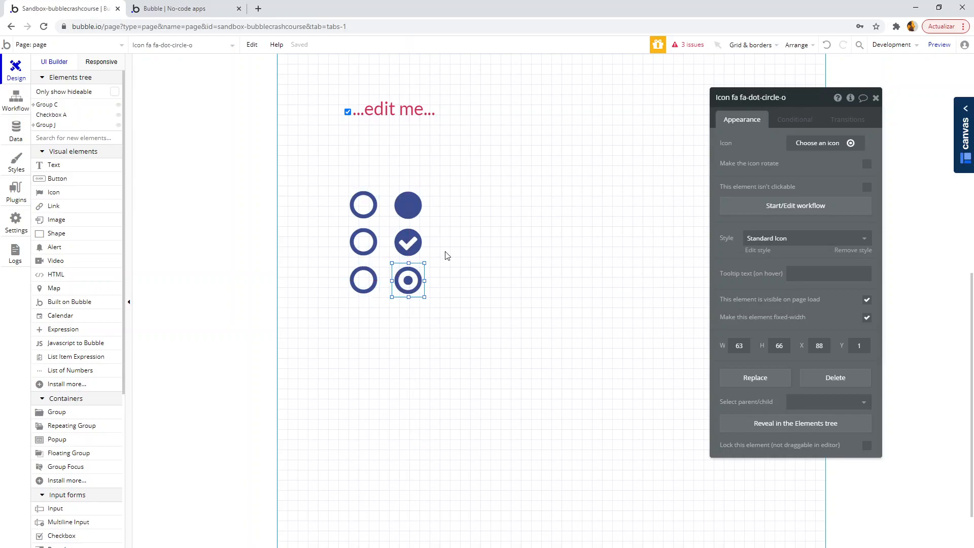
mouse_move(714, 236)
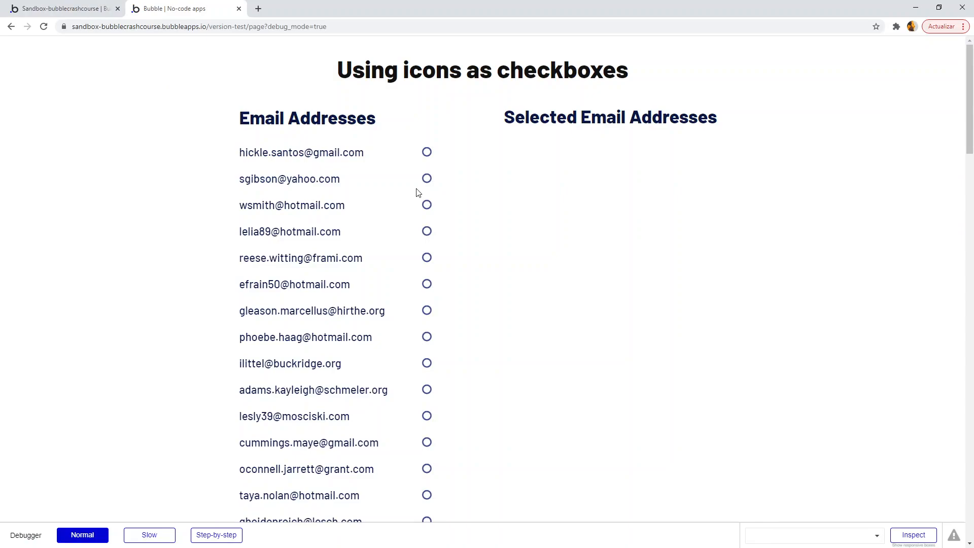
mouse_move(416, 249)
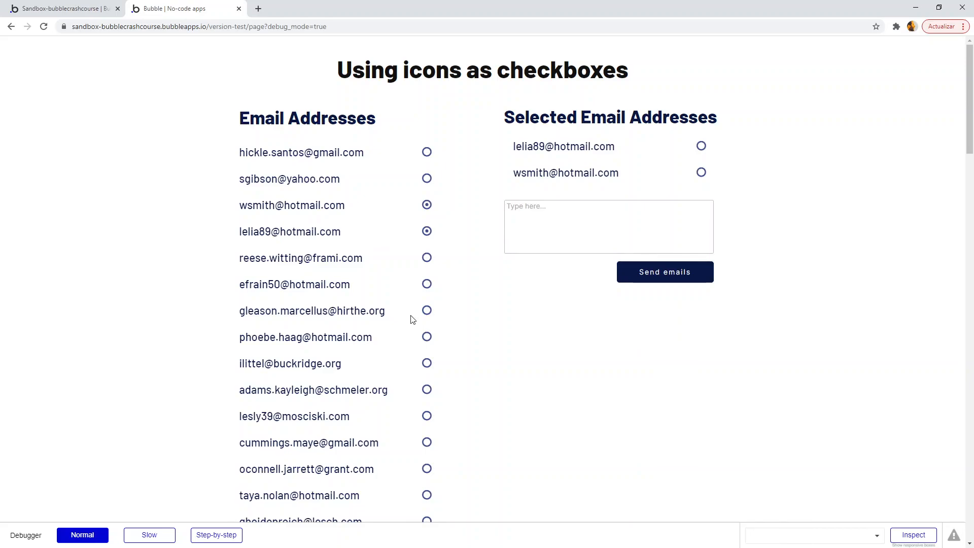
- In preview, tick more emails' circle icons so they join Selected Email Addresses
left_click(427, 310)
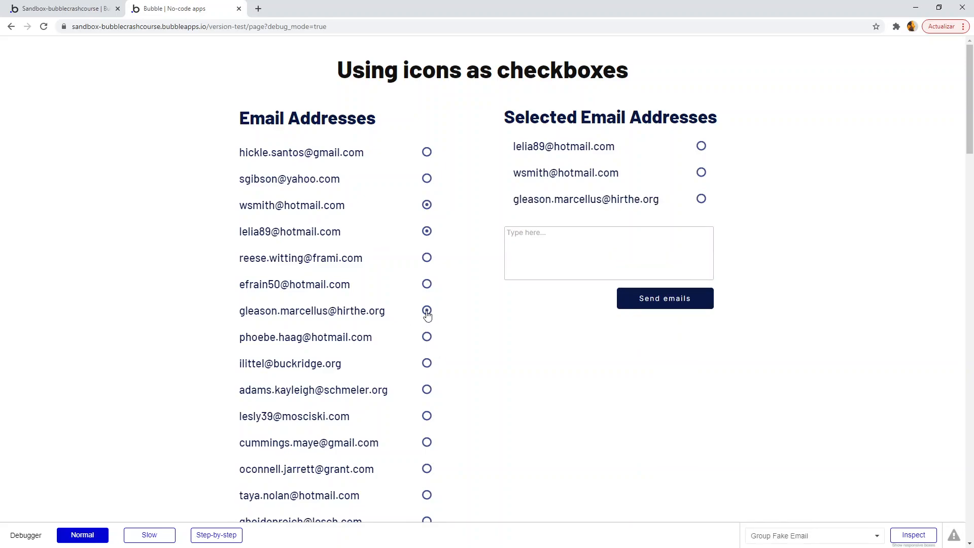
left_click(427, 311)
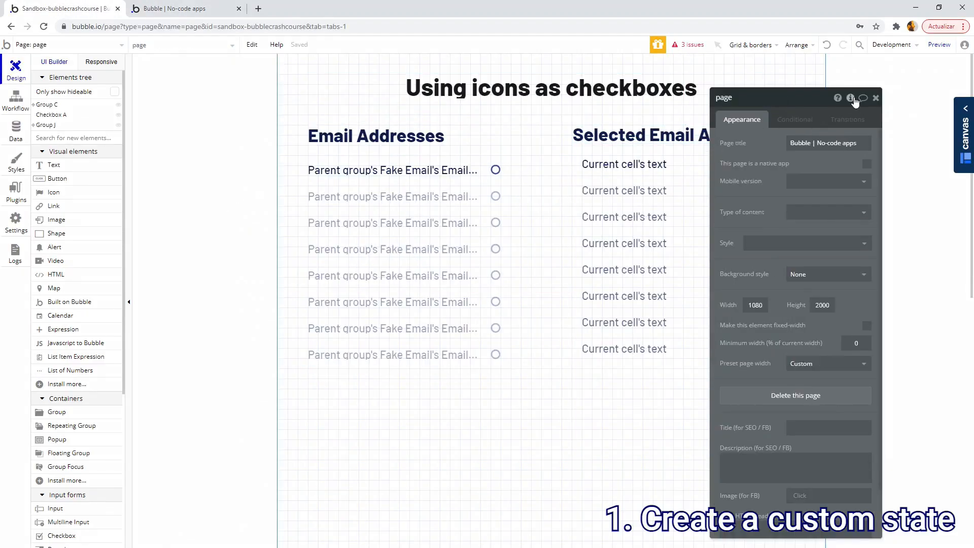
- Check the page's selectedEmails list-of-text state and the Fake Email type's fields, then resume design
left_click(851, 98)
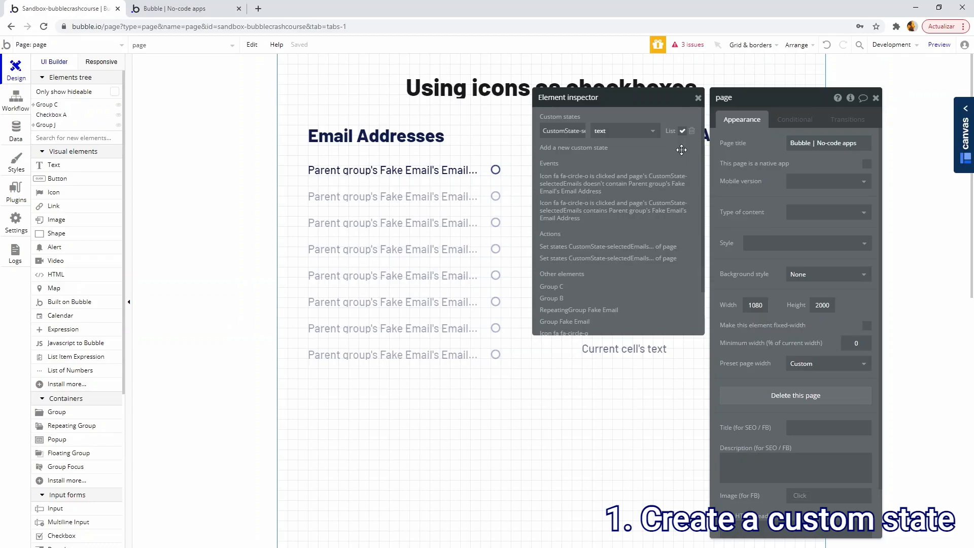
left_click(16, 130)
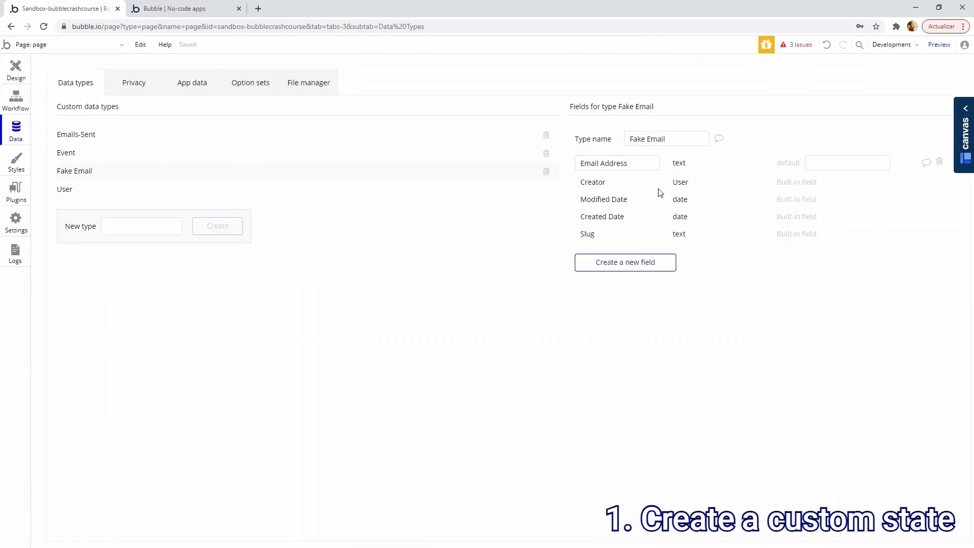
left_click(15, 68)
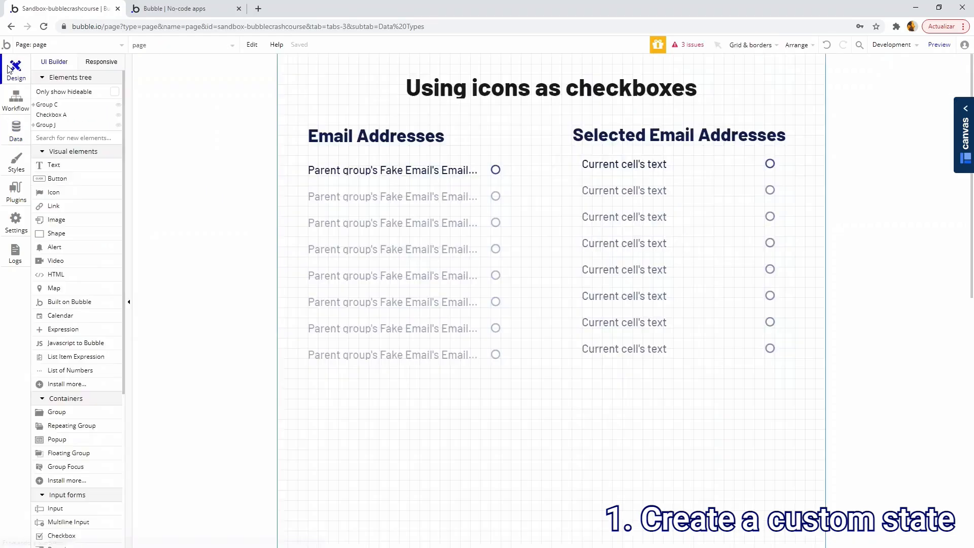
left_click(495, 170)
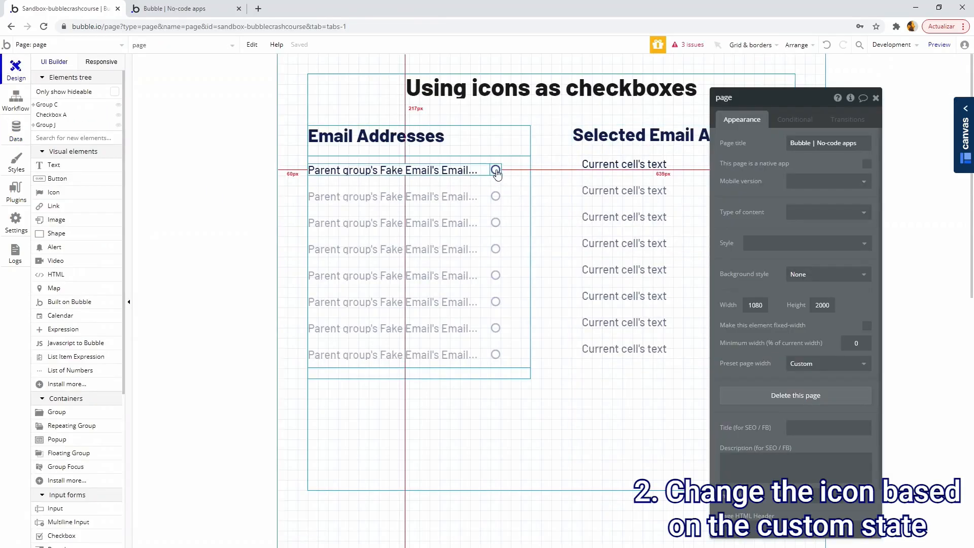
- Give the list's circle icon a condition showing dot-circle when selectedEmails contains its Email Address
left_click(495, 170)
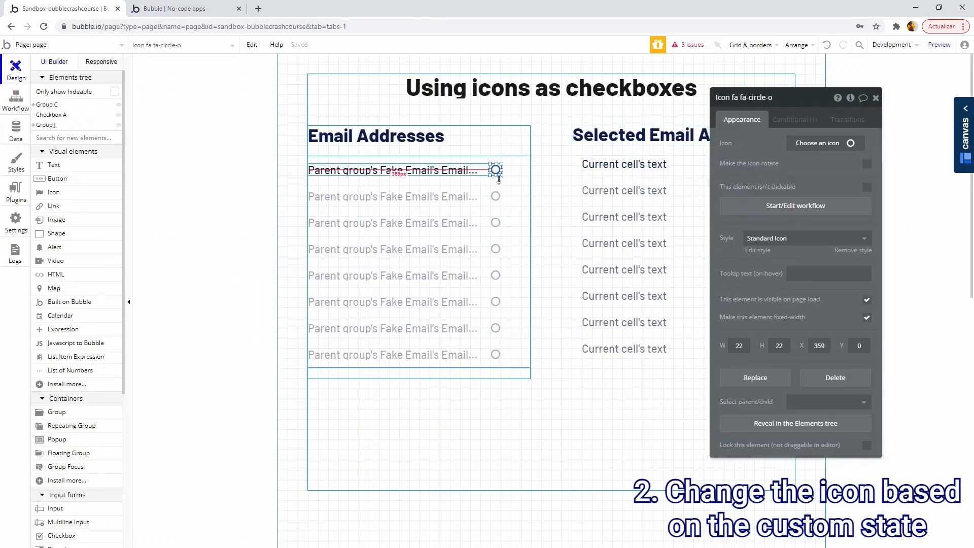
left_click(793, 120)
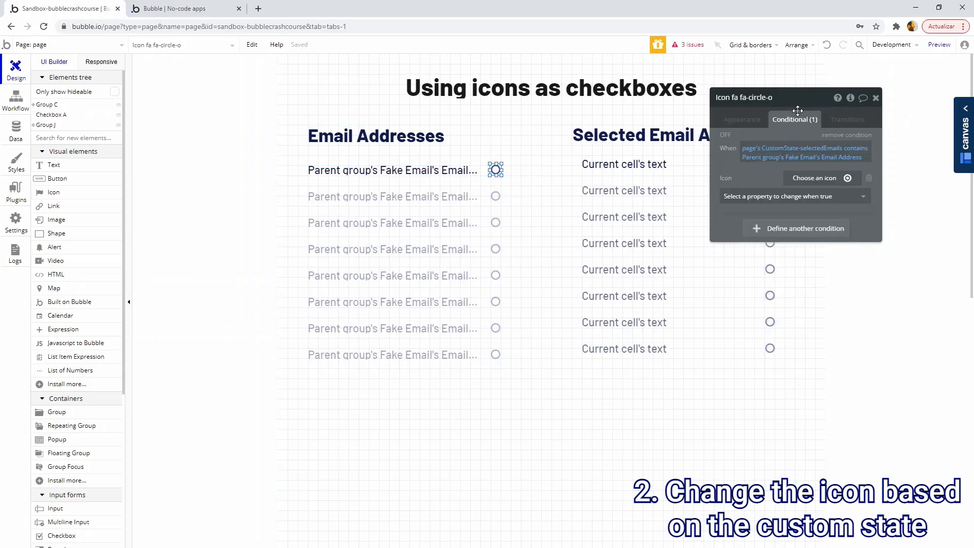
mouse_move(798, 124)
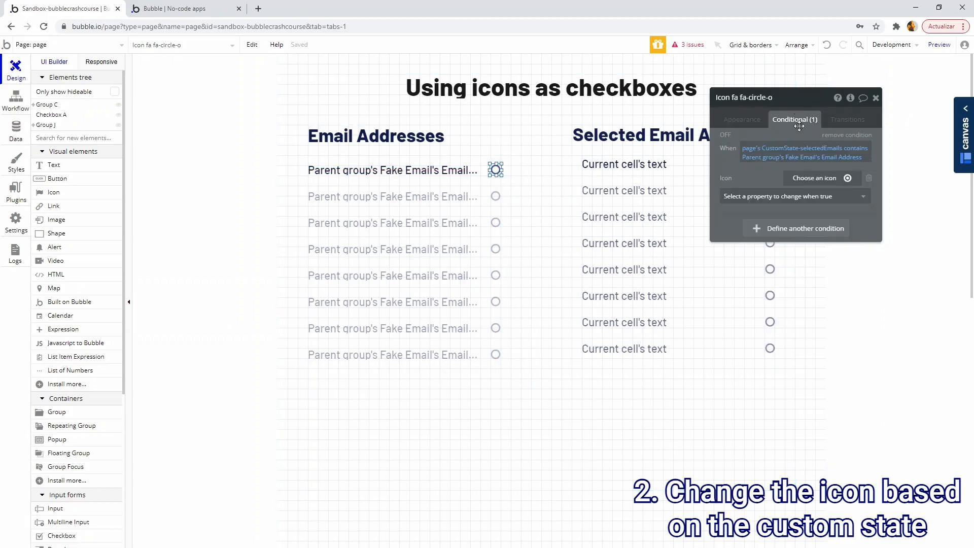
mouse_move(774, 152)
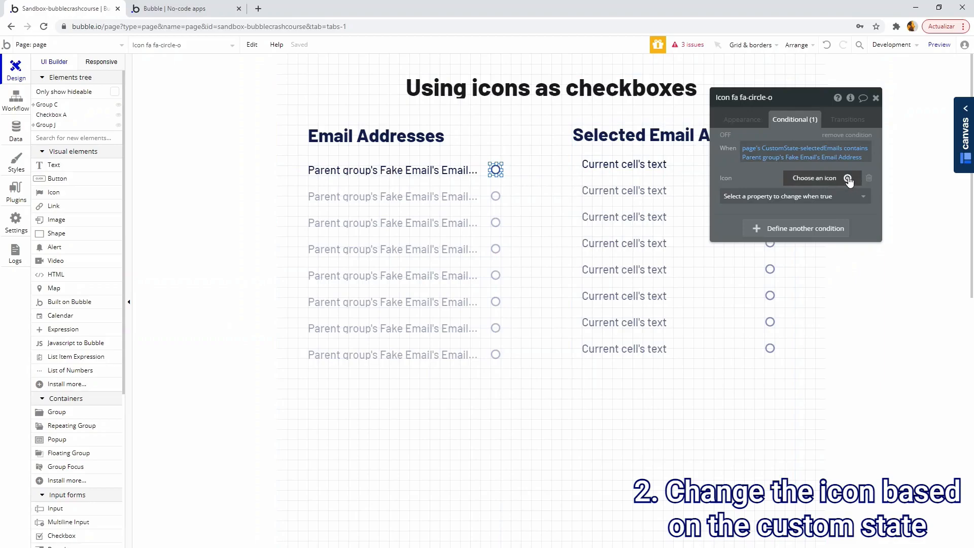
mouse_move(851, 216)
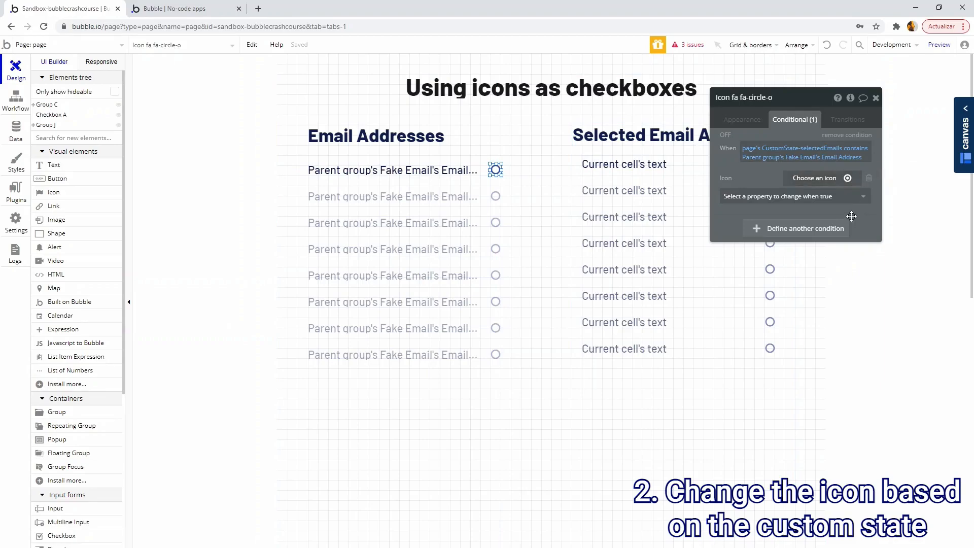
left_click(939, 44)
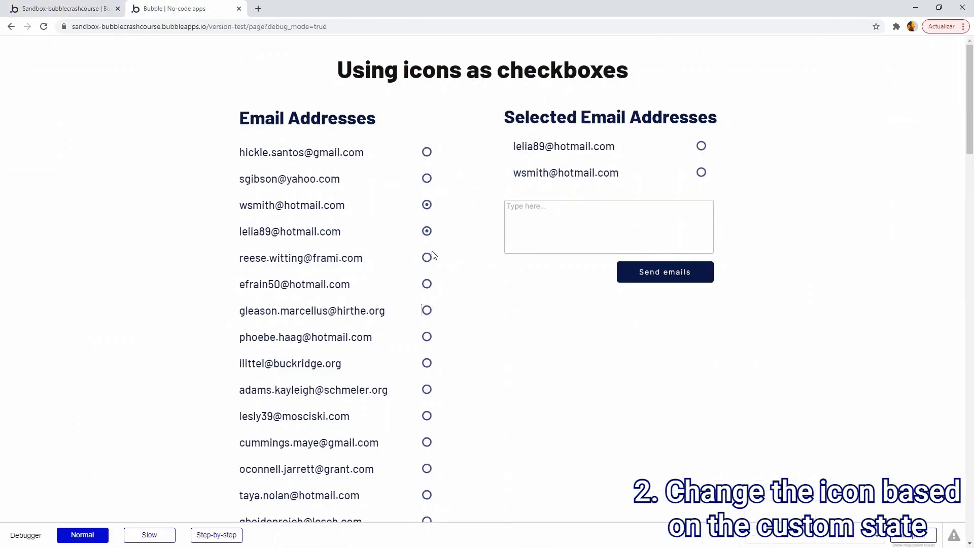
- Leave the preview and return to the editor with the Fake Email repeating group selected
left_click(427, 258)
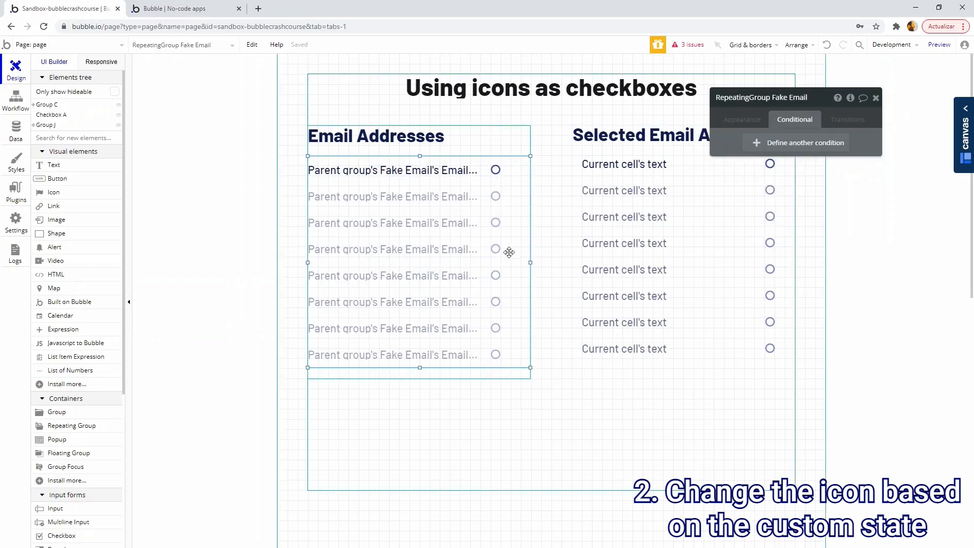
- Review the repeating group's Search for Fake Emails source, then inspect the row's email text element
left_click(741, 120)
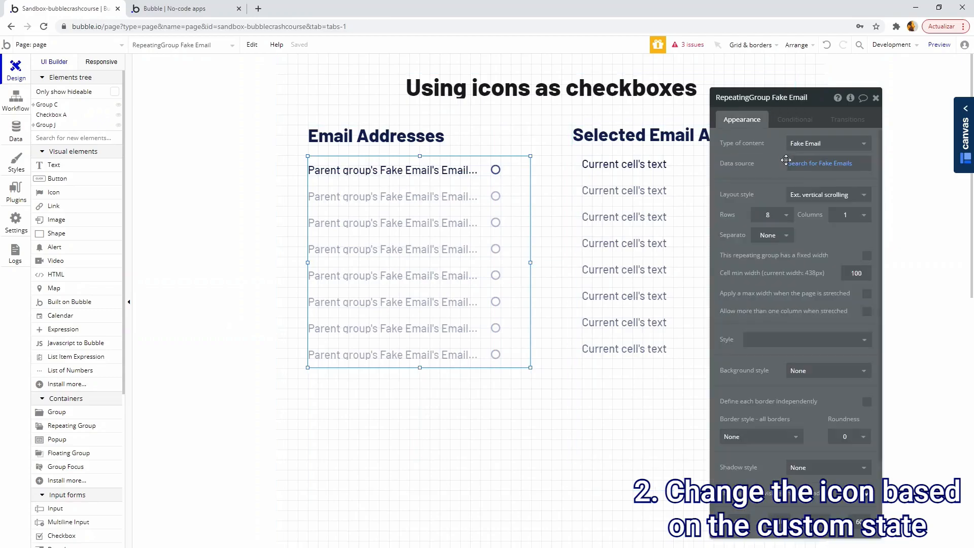
left_click(820, 163)
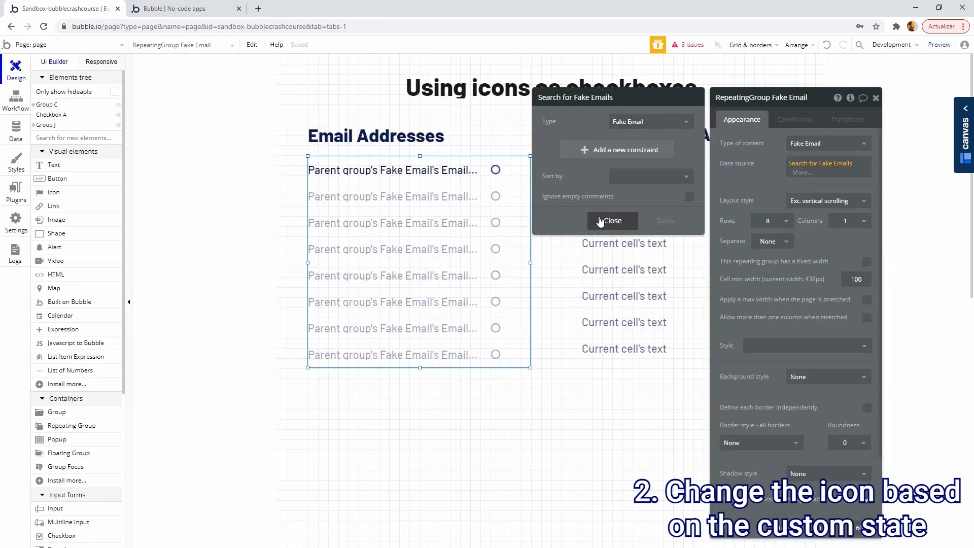
left_click(611, 220)
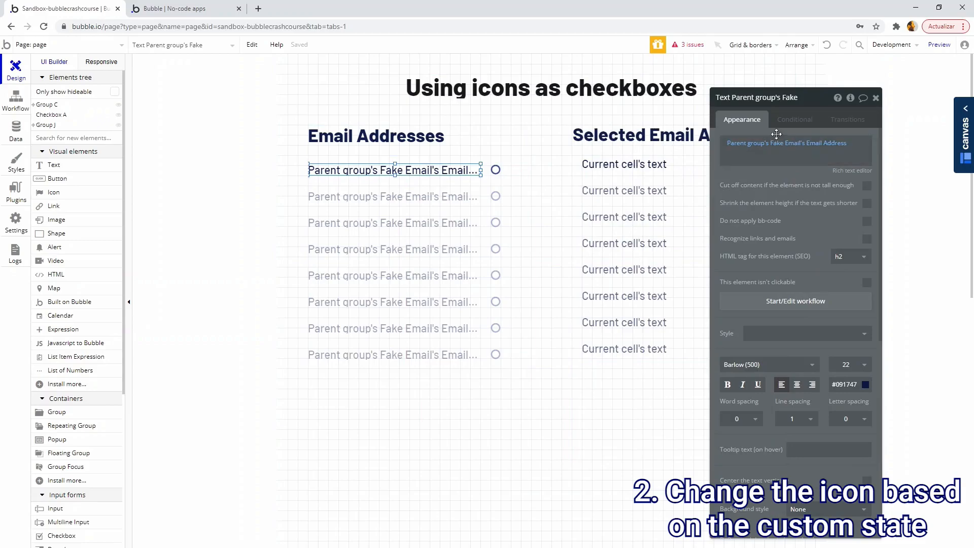
mouse_move(820, 146)
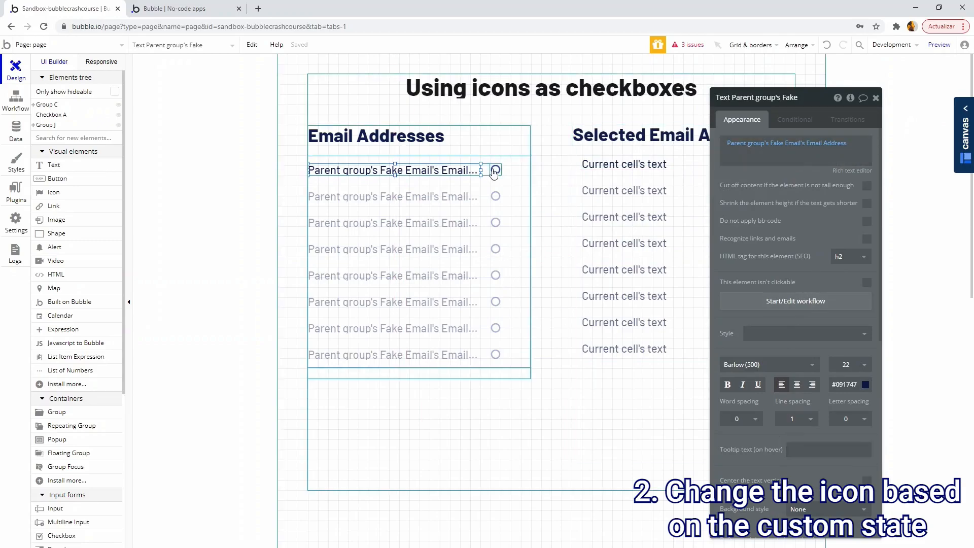
- Review the circle icon's default empty circle and its selectedEmails rule switching to a checked circle
left_click(495, 169)
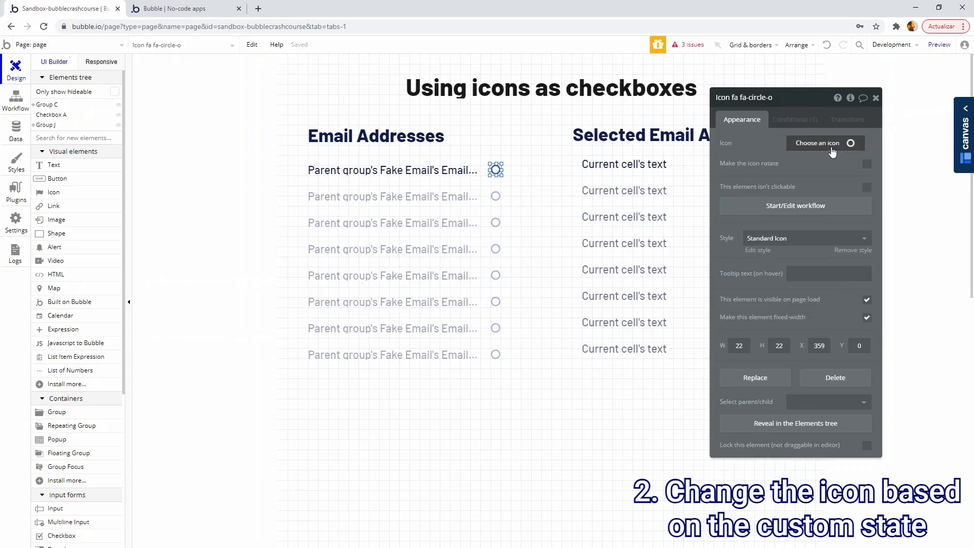
mouse_move(804, 161)
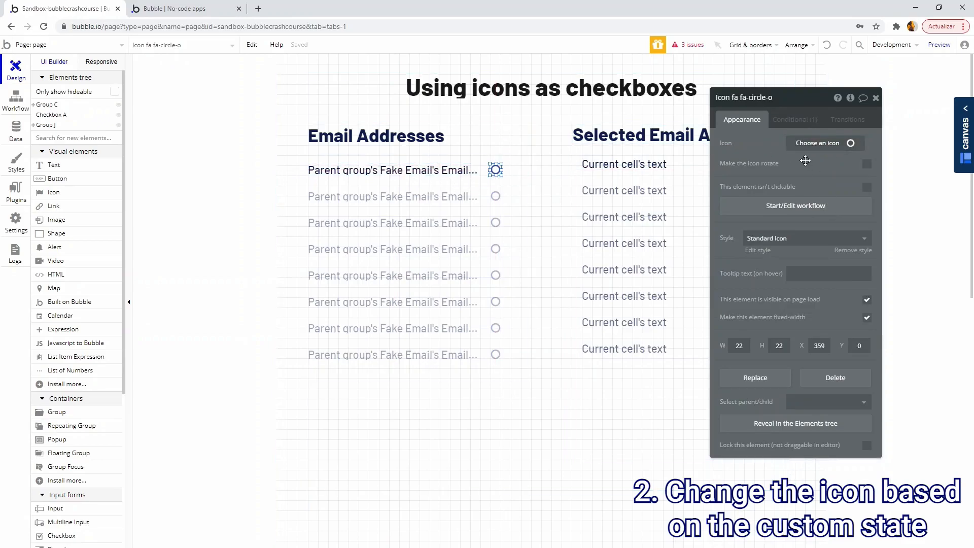
left_click(793, 120)
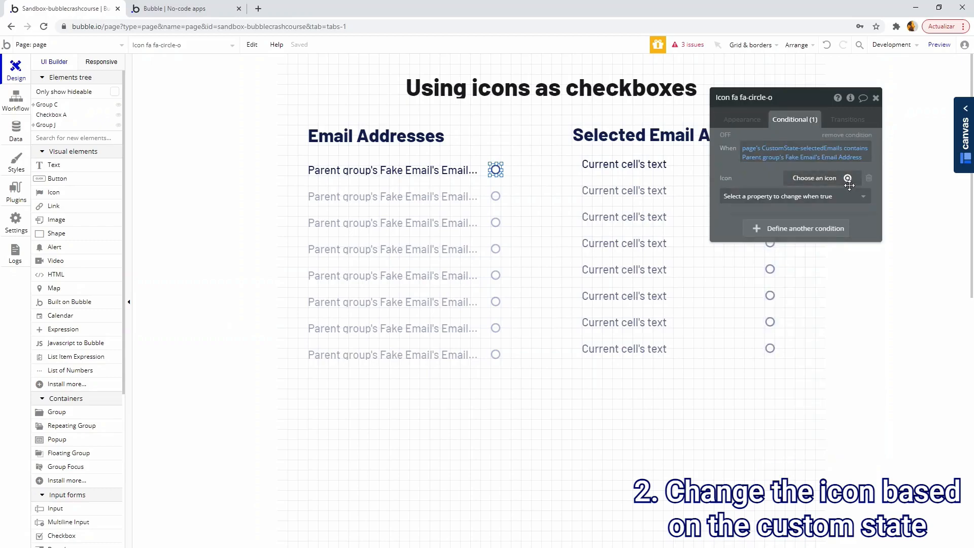
left_click(740, 120)
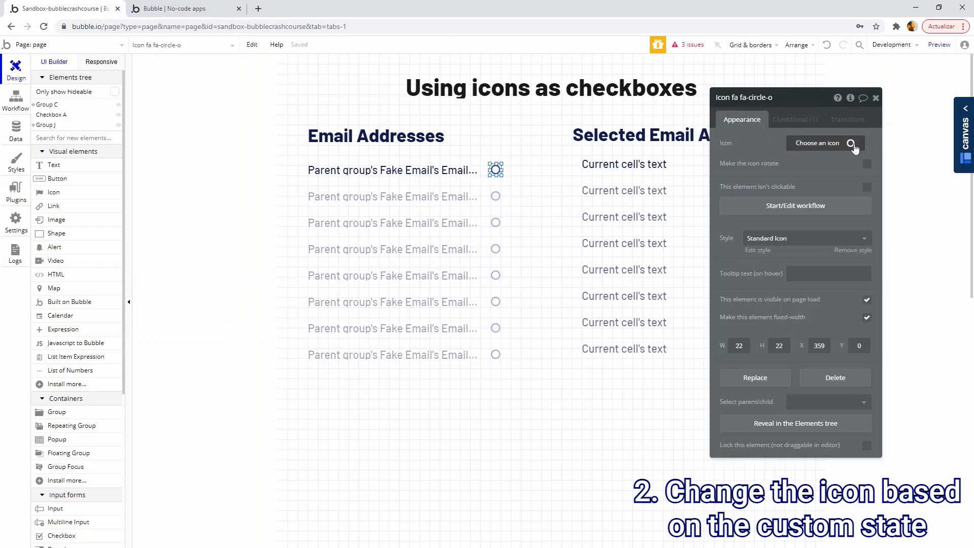
mouse_move(819, 156)
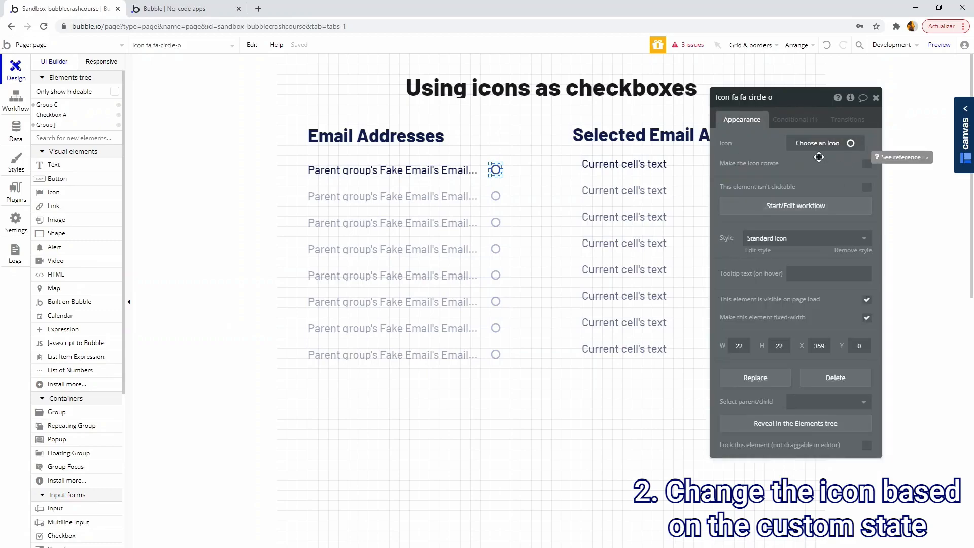
left_click(793, 119)
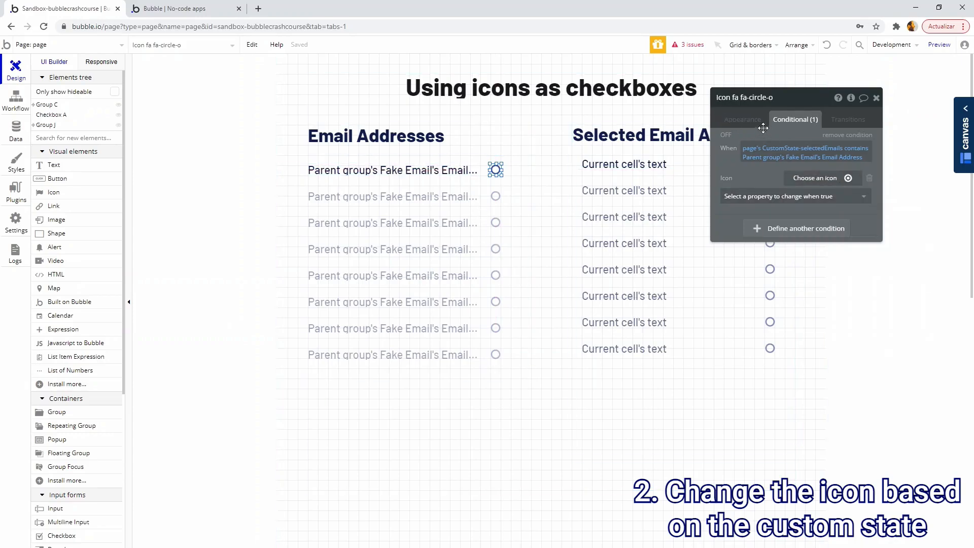
left_click(742, 120)
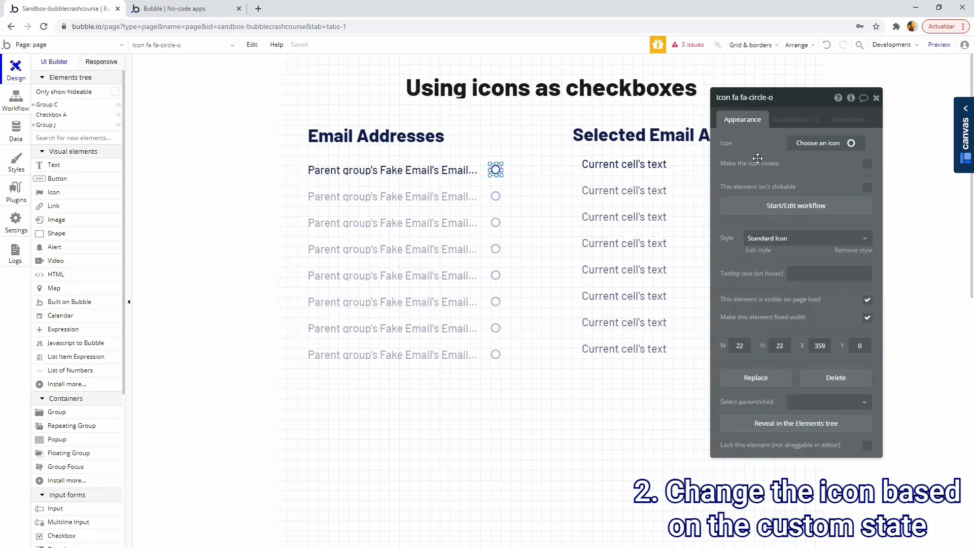
mouse_move(724, 187)
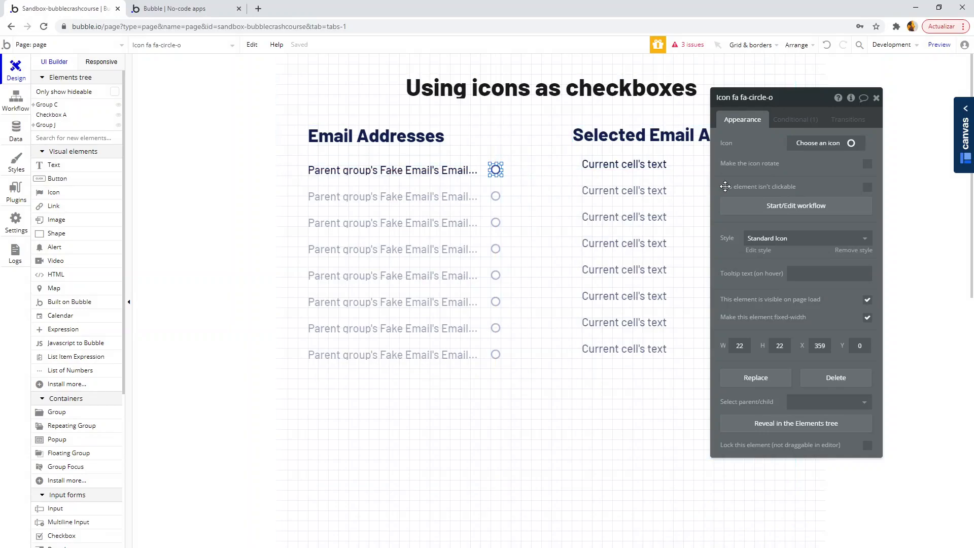
- Inspect the 'contains' icon-click workflow whose Set state removes the email via minus item
left_click(16, 99)
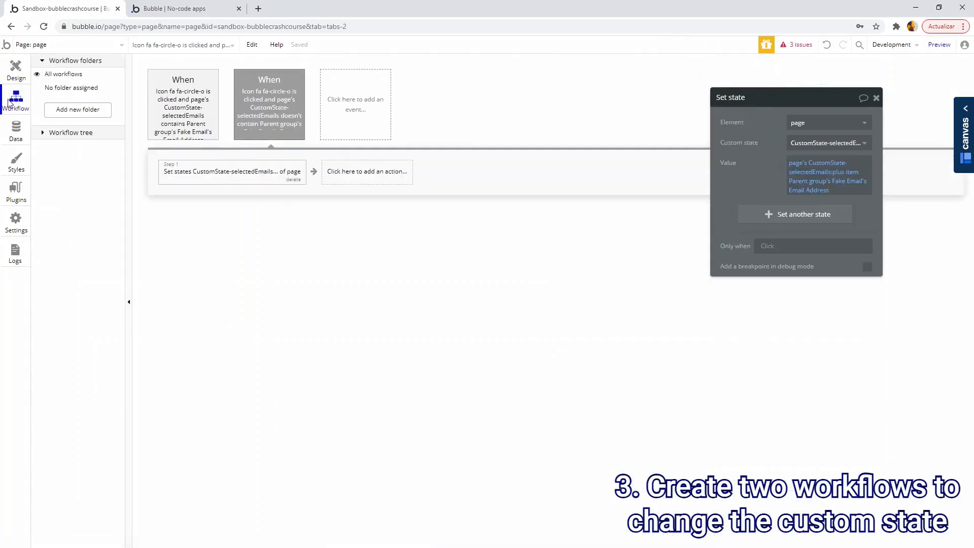
left_click(182, 104)
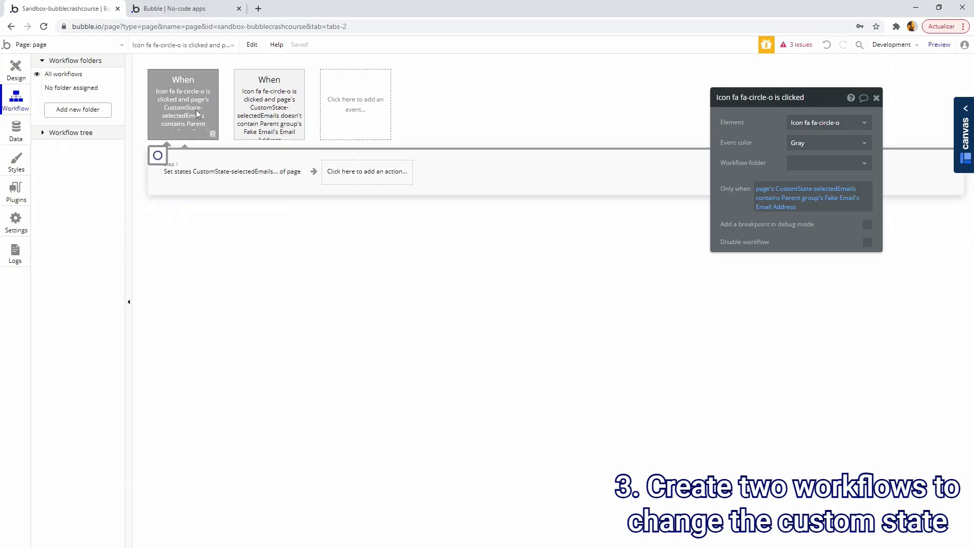
mouse_move(175, 154)
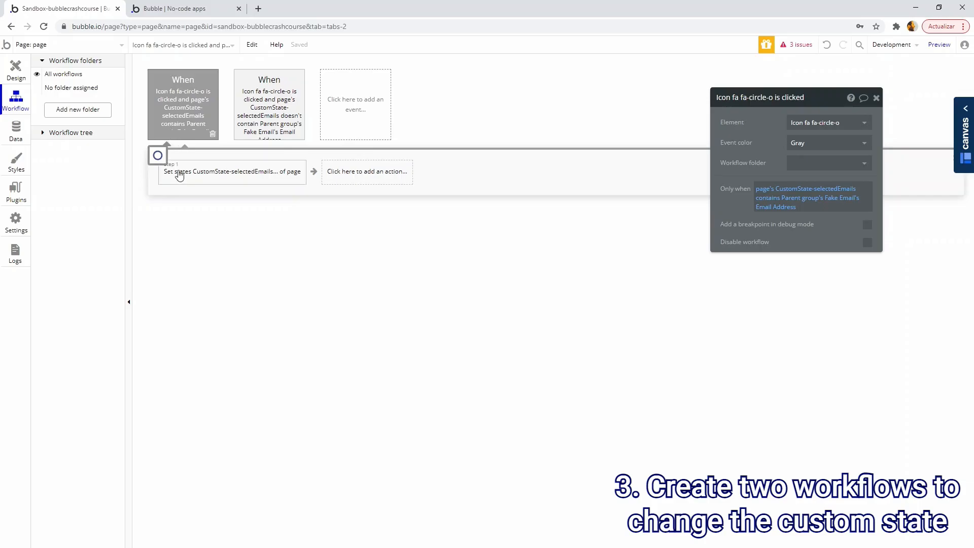
left_click(231, 172)
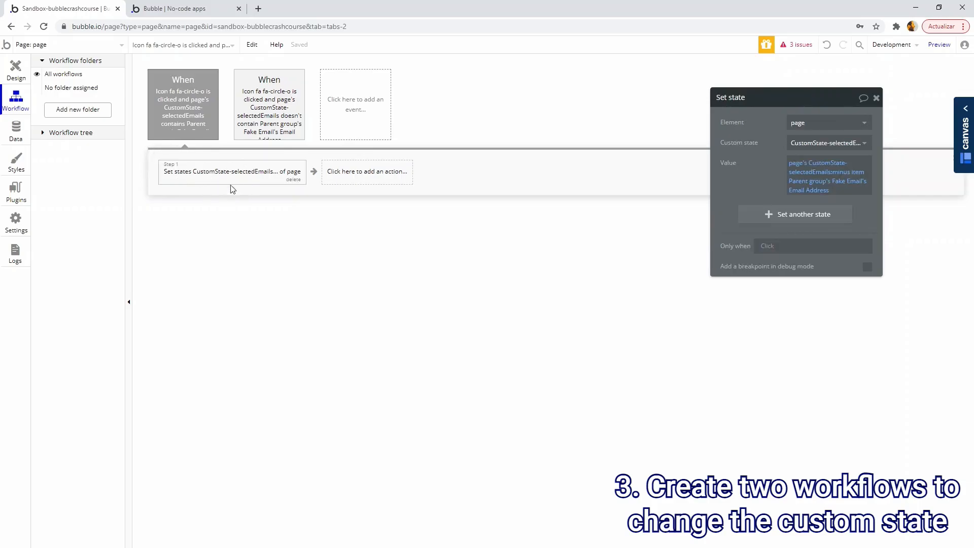
mouse_move(845, 177)
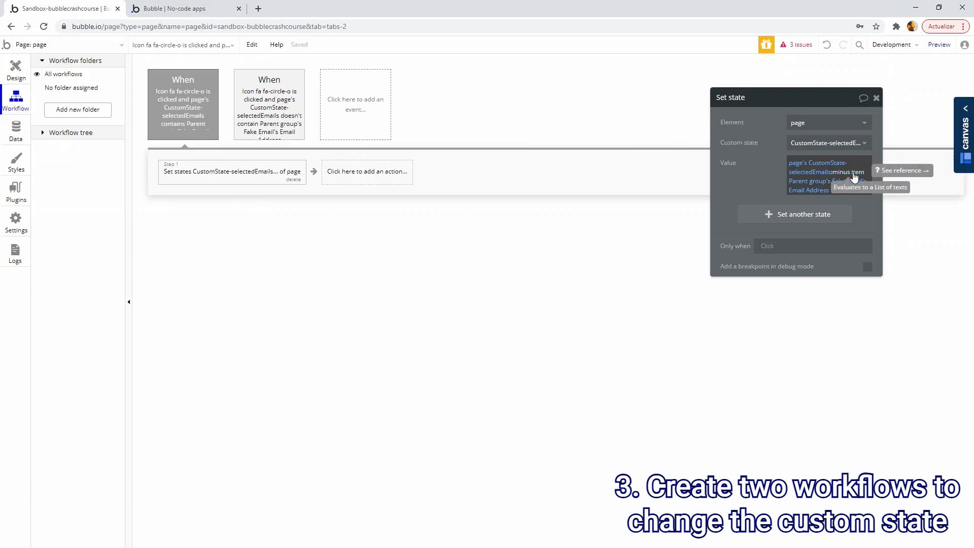
- Inspect the 'doesn't contain' workflow adding the email via plus item, then return to Design
left_click(268, 105)
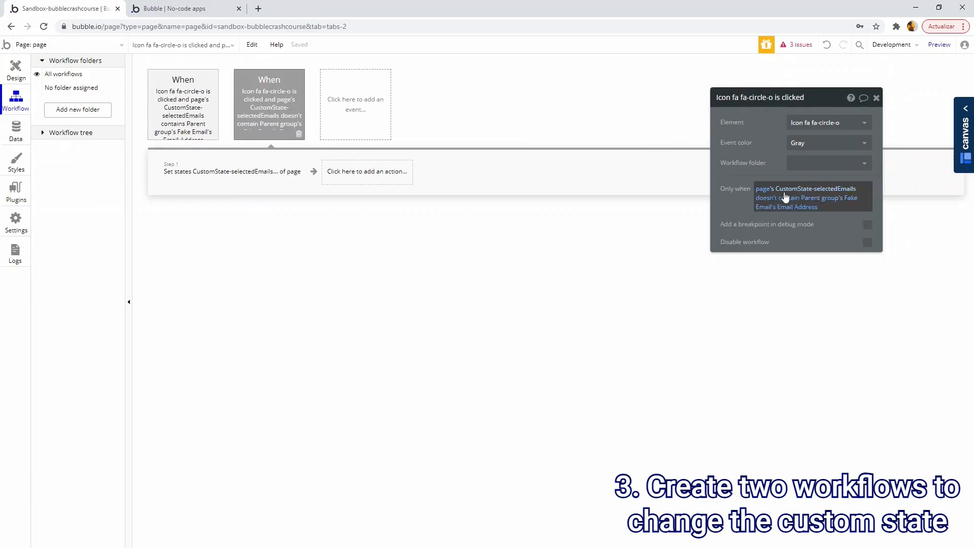
mouse_move(854, 191)
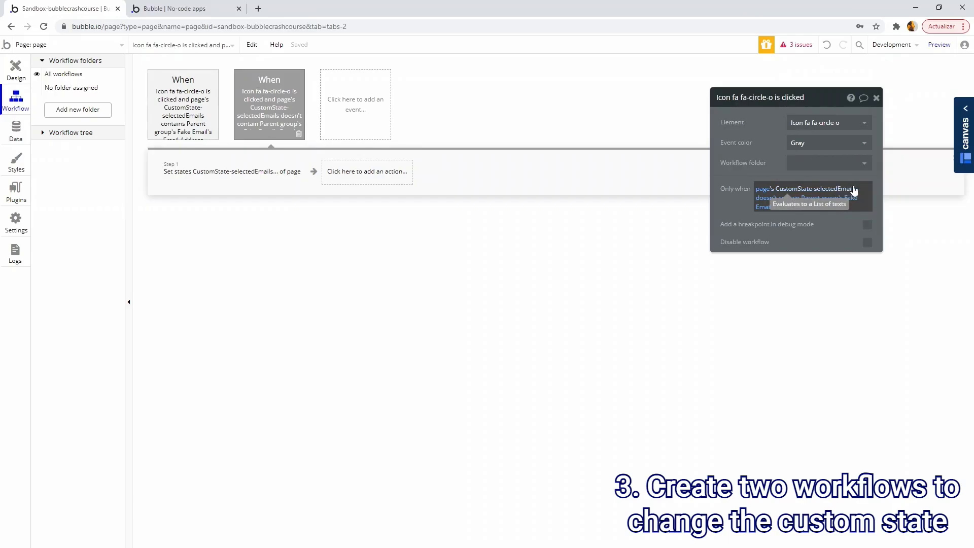
mouse_move(807, 218)
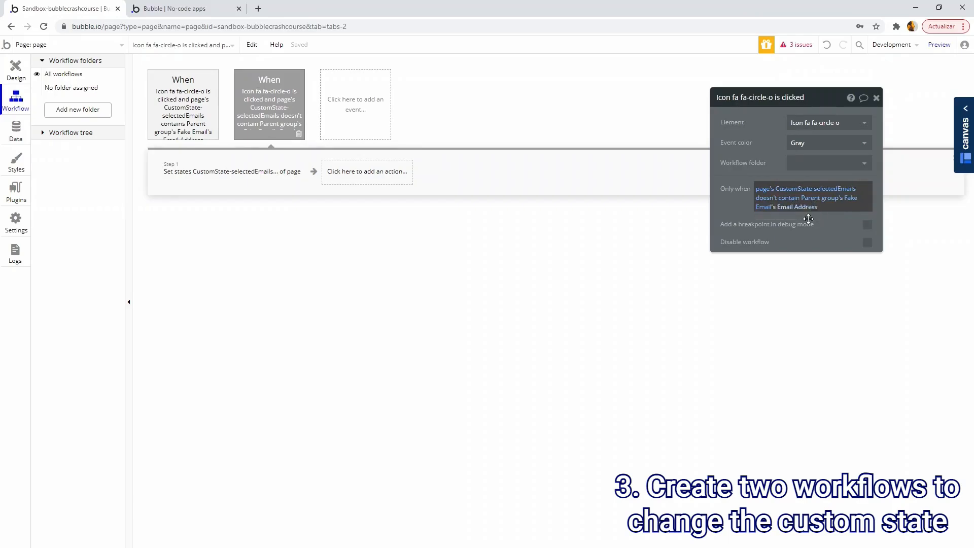
left_click(231, 171)
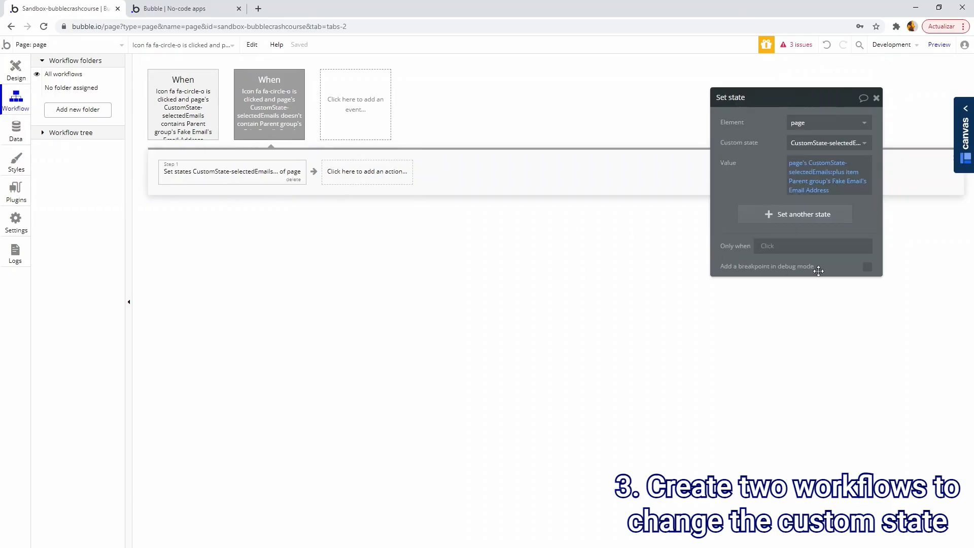
mouse_move(826, 176)
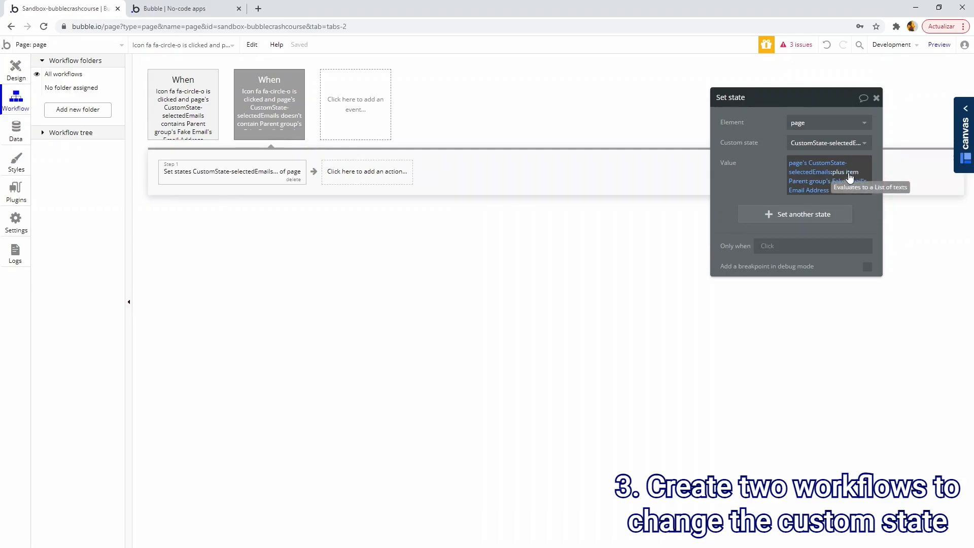
mouse_move(869, 260)
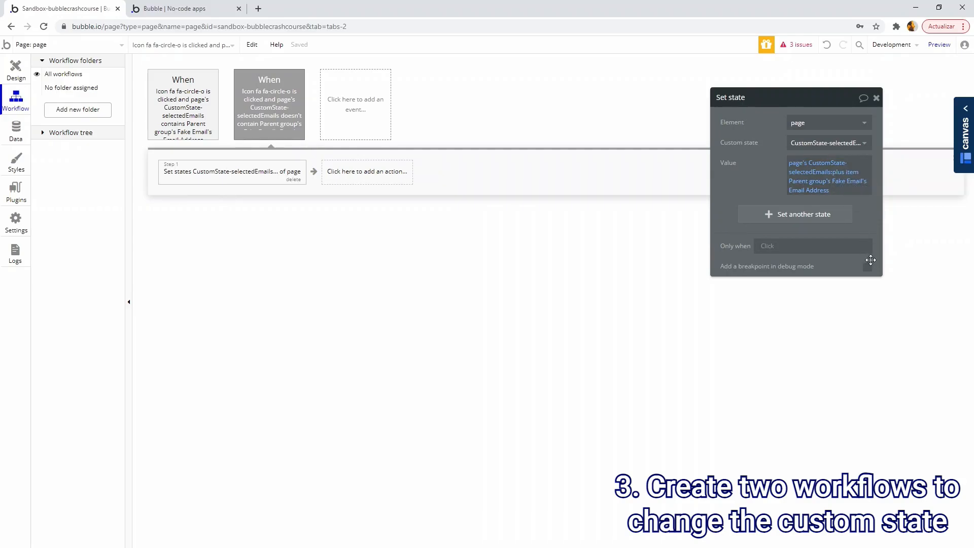
left_click(183, 102)
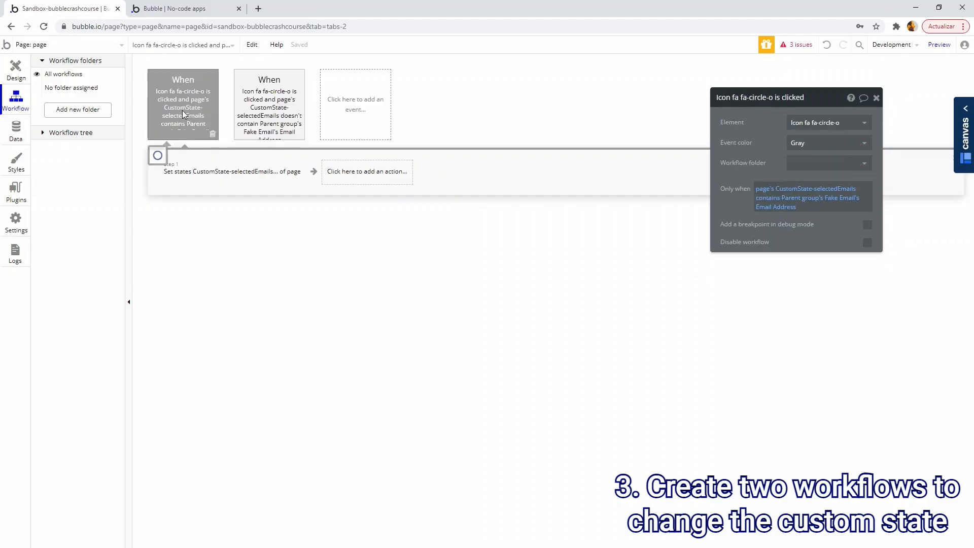
left_click(15, 68)
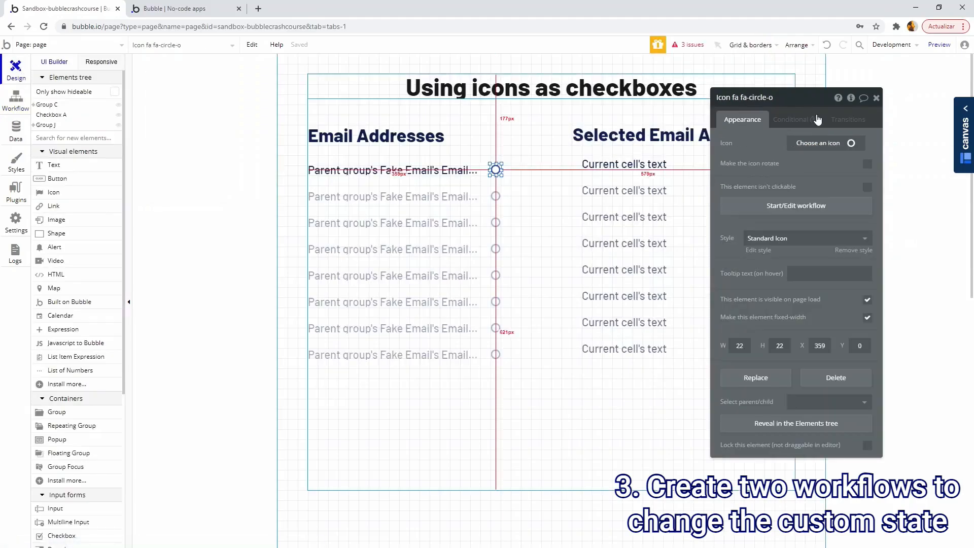
- Review the page's selectedEmails state and icon-click events, then preview the page live
left_click(791, 119)
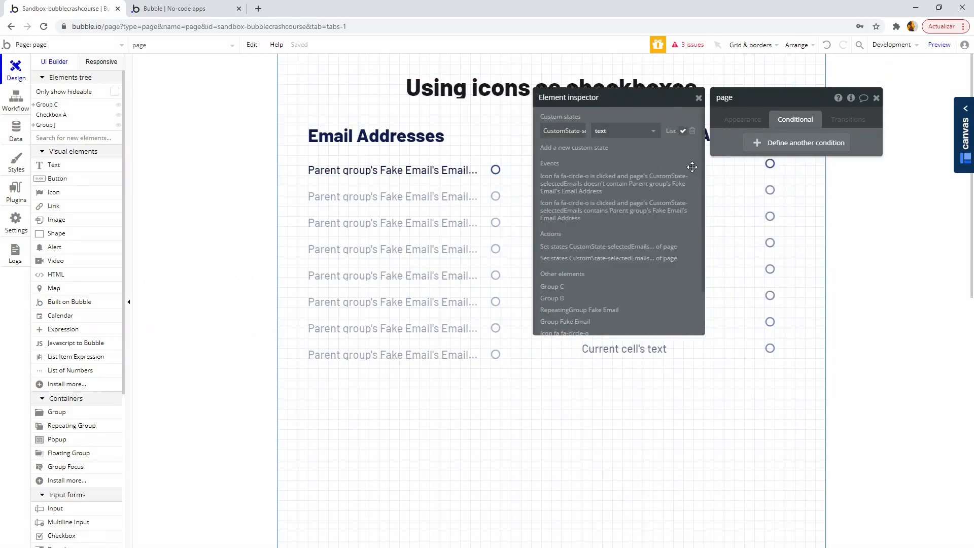
mouse_move(811, 132)
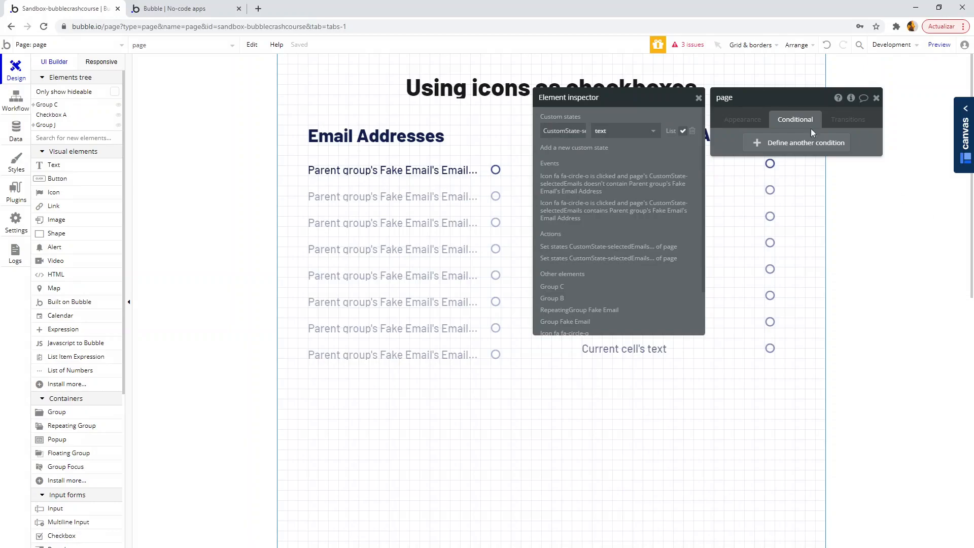
mouse_move(573, 161)
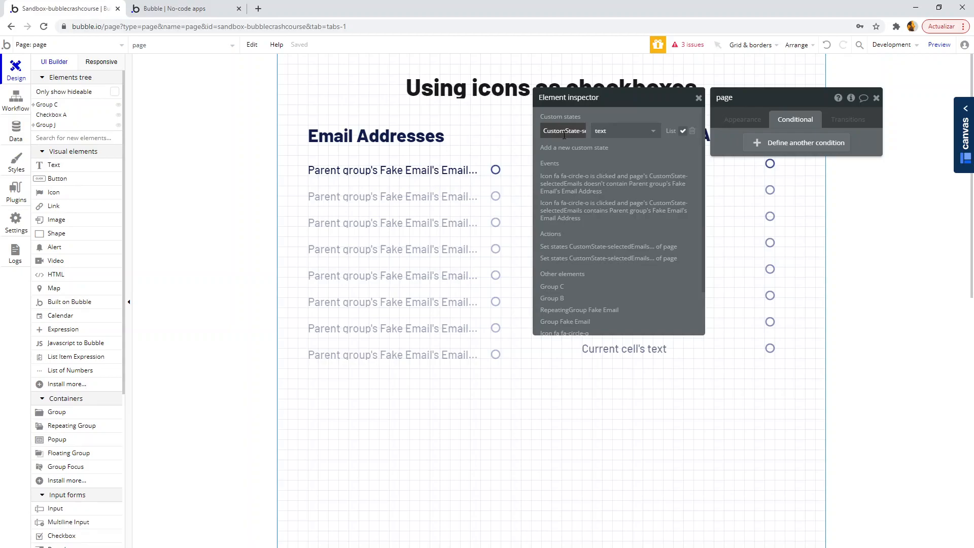
left_click(939, 44)
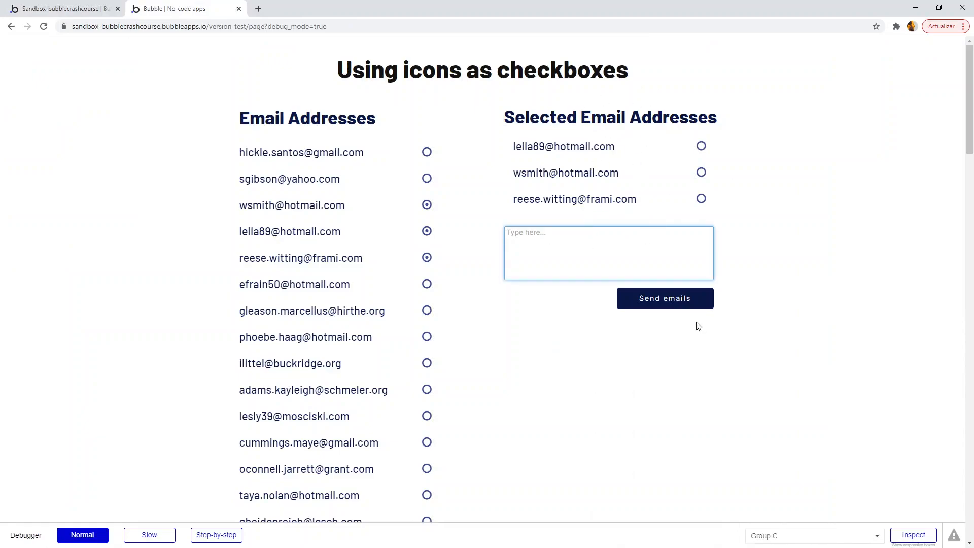
- Tick three more email circle icons so Selected Email Addresses grows to seven entries
left_click(426, 337)
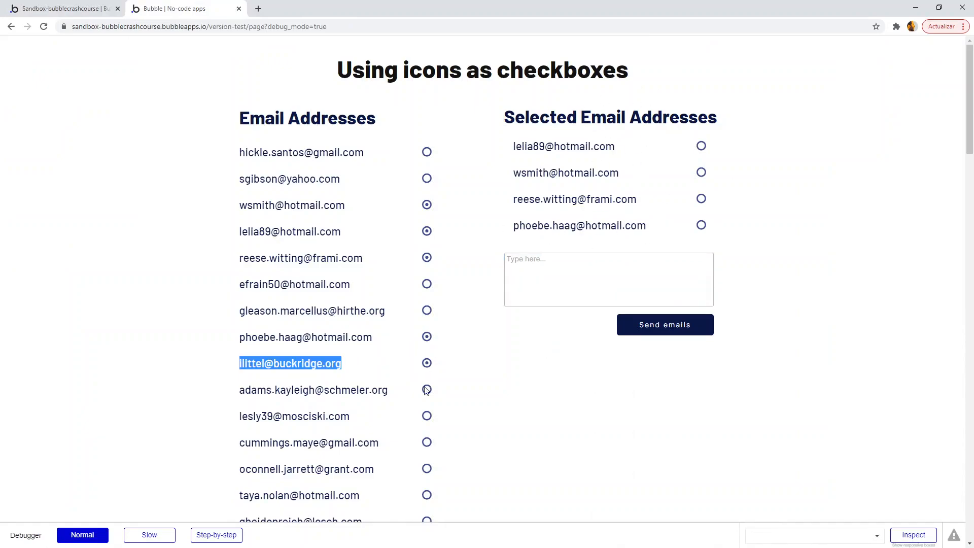
left_click(427, 390)
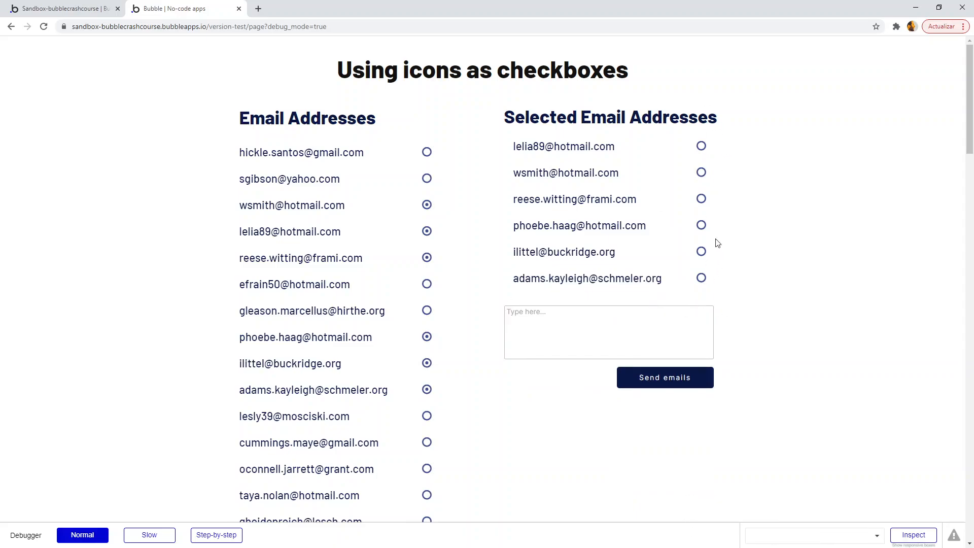
left_click(426, 284)
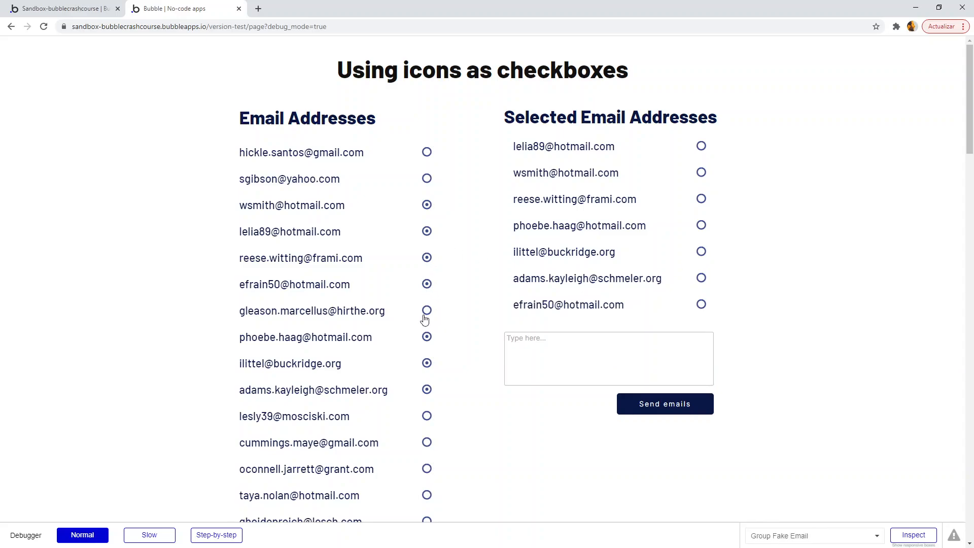